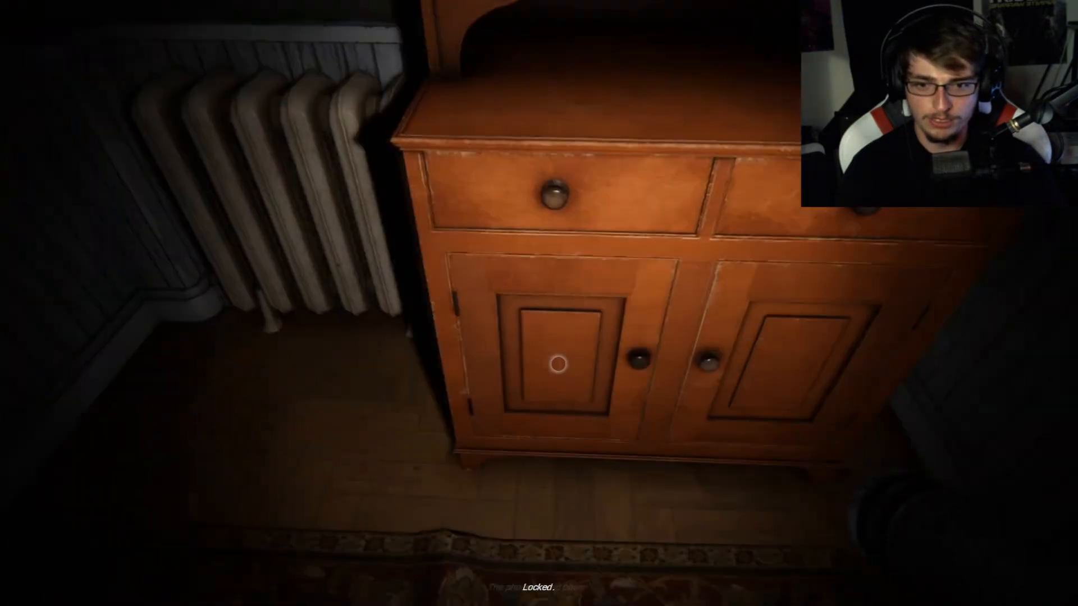
{"action": "mouse_move", "coordinate": [550, 303]}
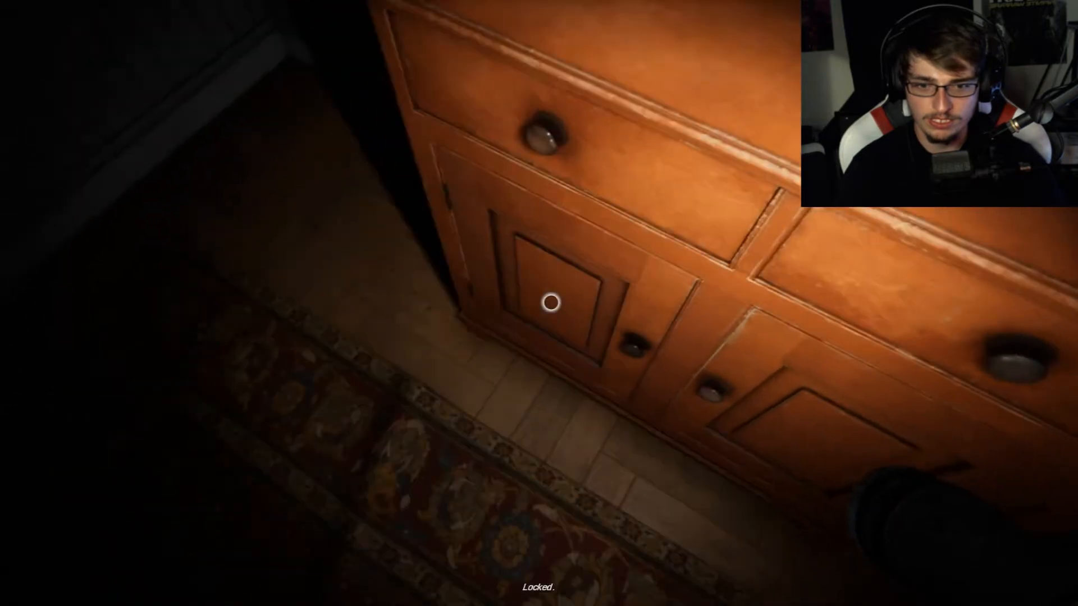
{"action": "mouse_move", "coordinate": [539, 304]}
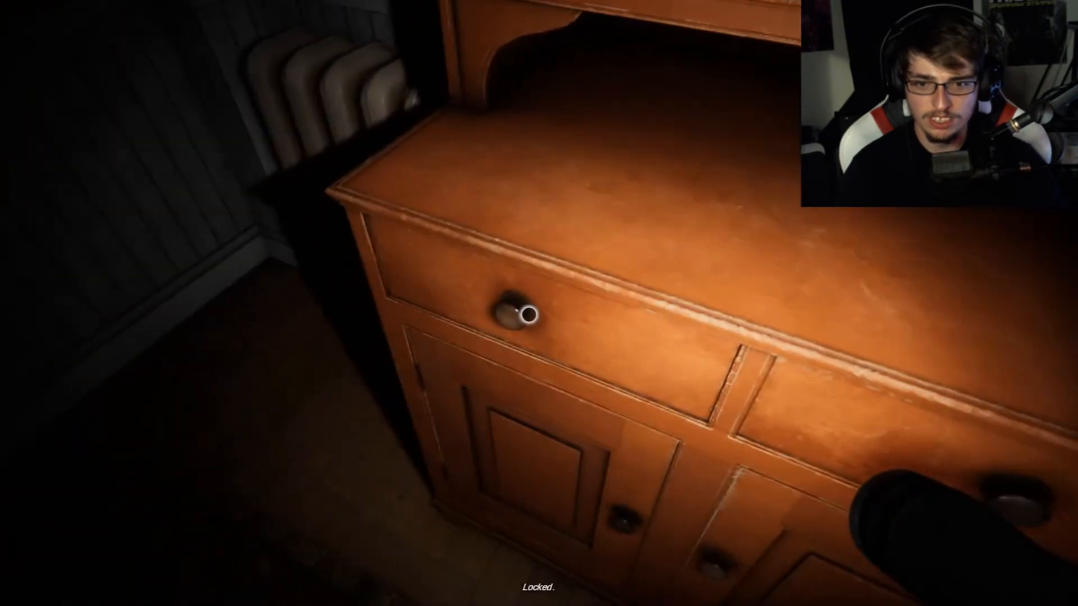